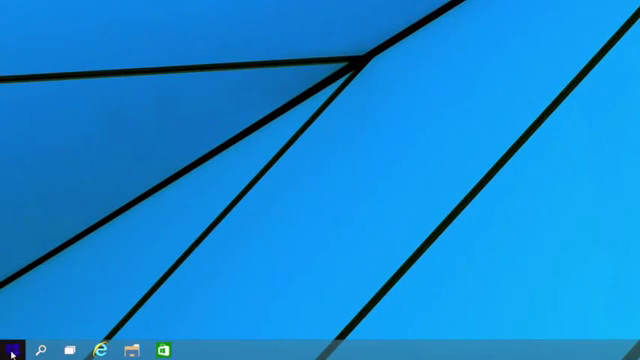
Bring up the Start menu and scroll through its app list beside the live tiles
left_click(10, 344)
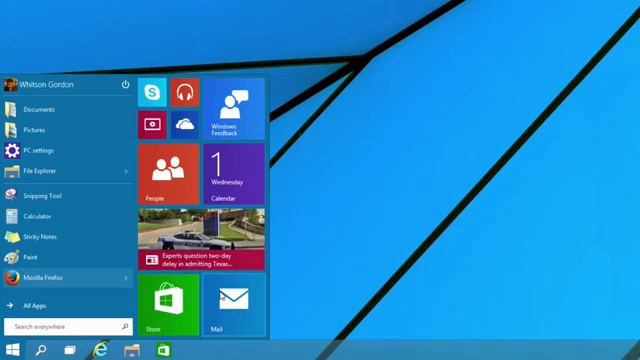
mouse_move(188, 178)
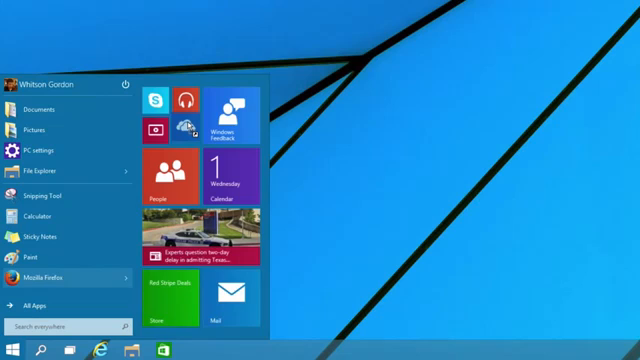
right_click(176, 124)
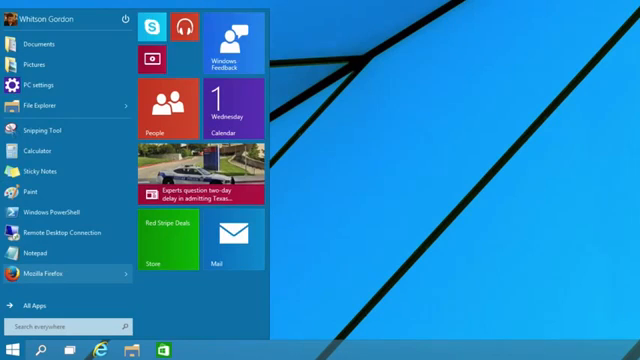
scroll("down", 3)
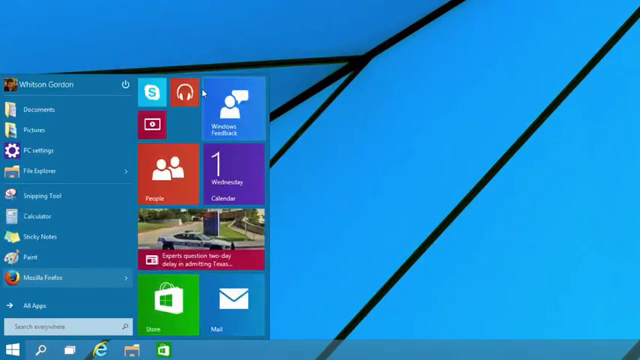
Pin PC settings from the app list as a Start tile
right_click(40, 148)
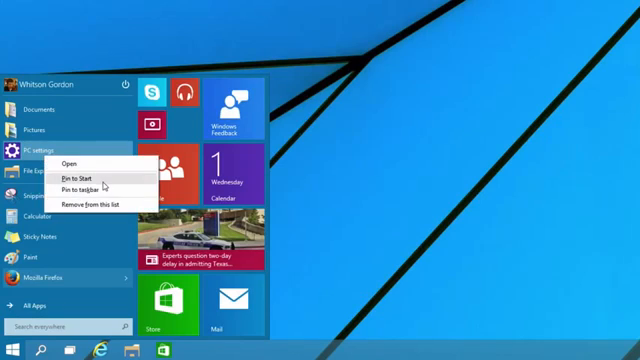
left_click(82, 176)
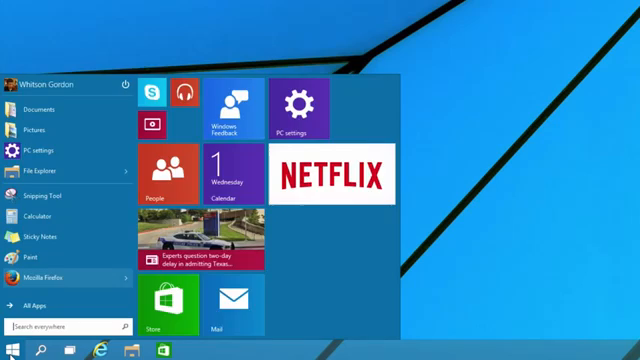
Search Start for 'netflix', pick its result, then search for 'lifehacker'
type("netflix")
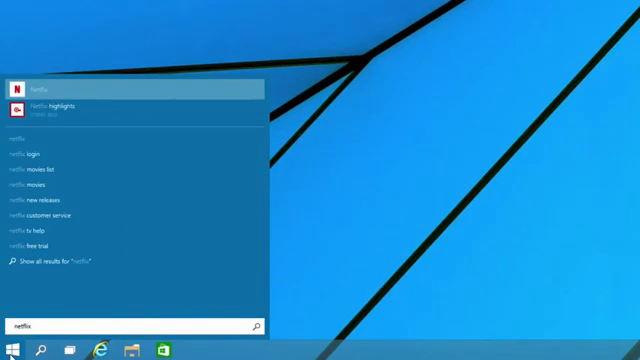
left_click(40, 184)
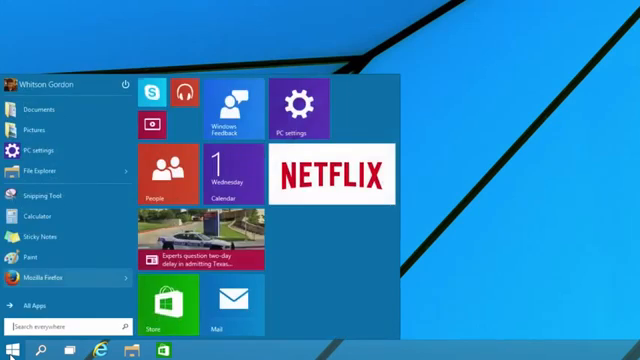
type("lifehacker")
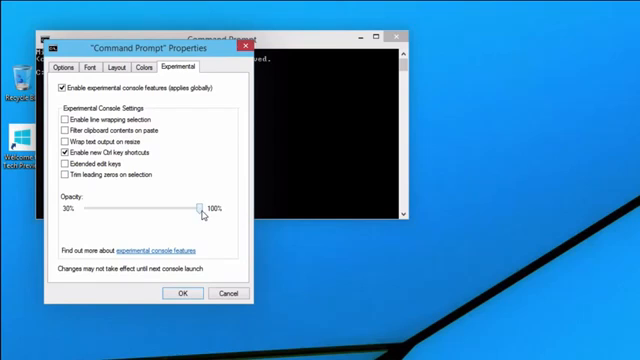
Set the console opacity slider to 100% and enter 'C:\Program Files (x86)' at the prompt
left_click_drag(196, 206, 174, 206)
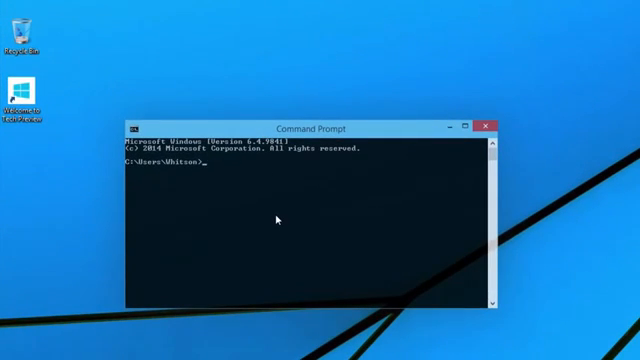
type("C:\\Program Files (x86)")
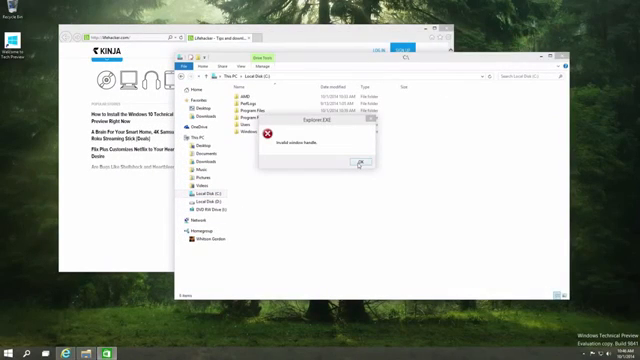
Dismiss the Explorer.EXE error messages and reopen the Start menu over File Explorer
left_click(356, 162)
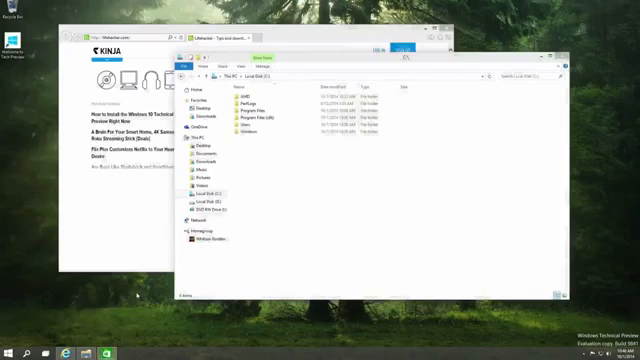
left_click(8, 352)
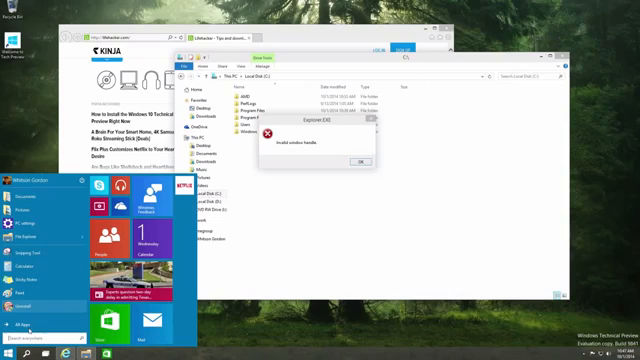
left_click(352, 162)
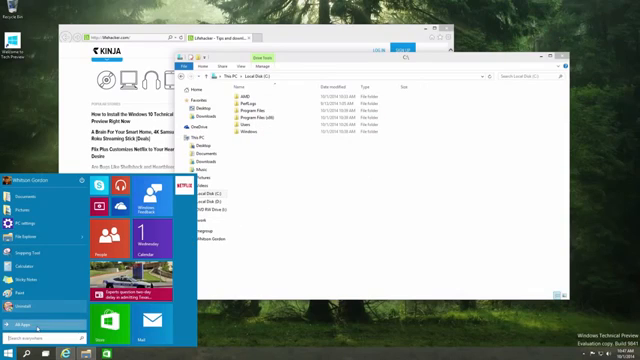